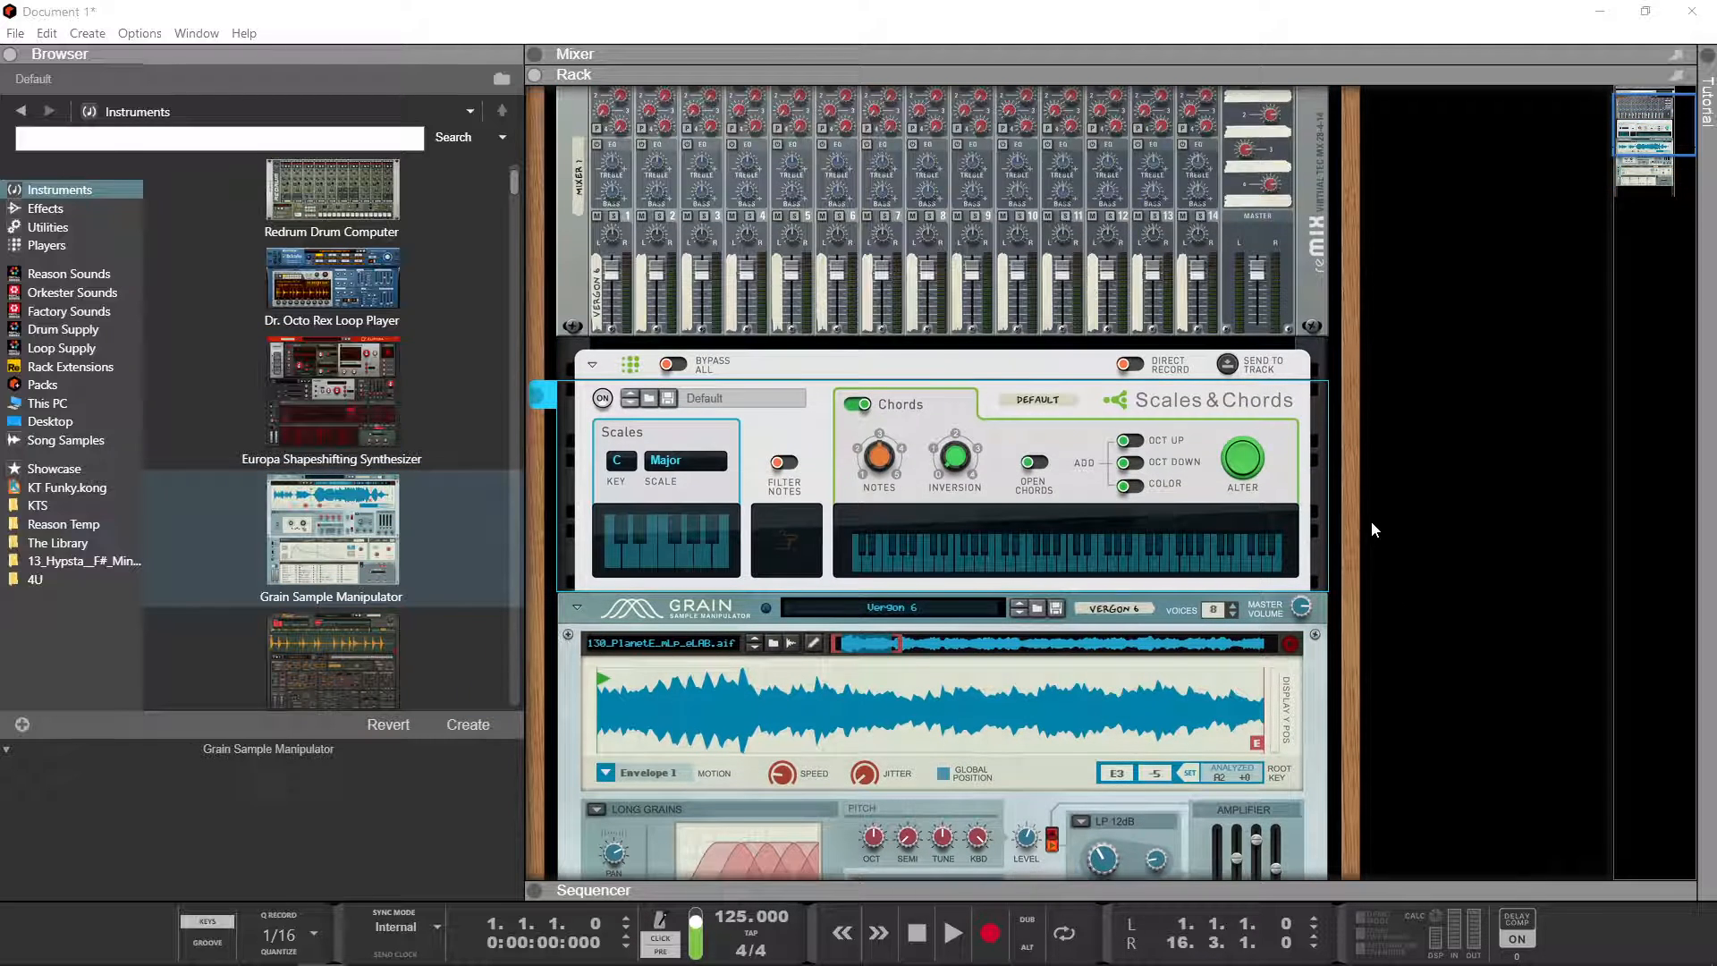
scroll("down", 3)
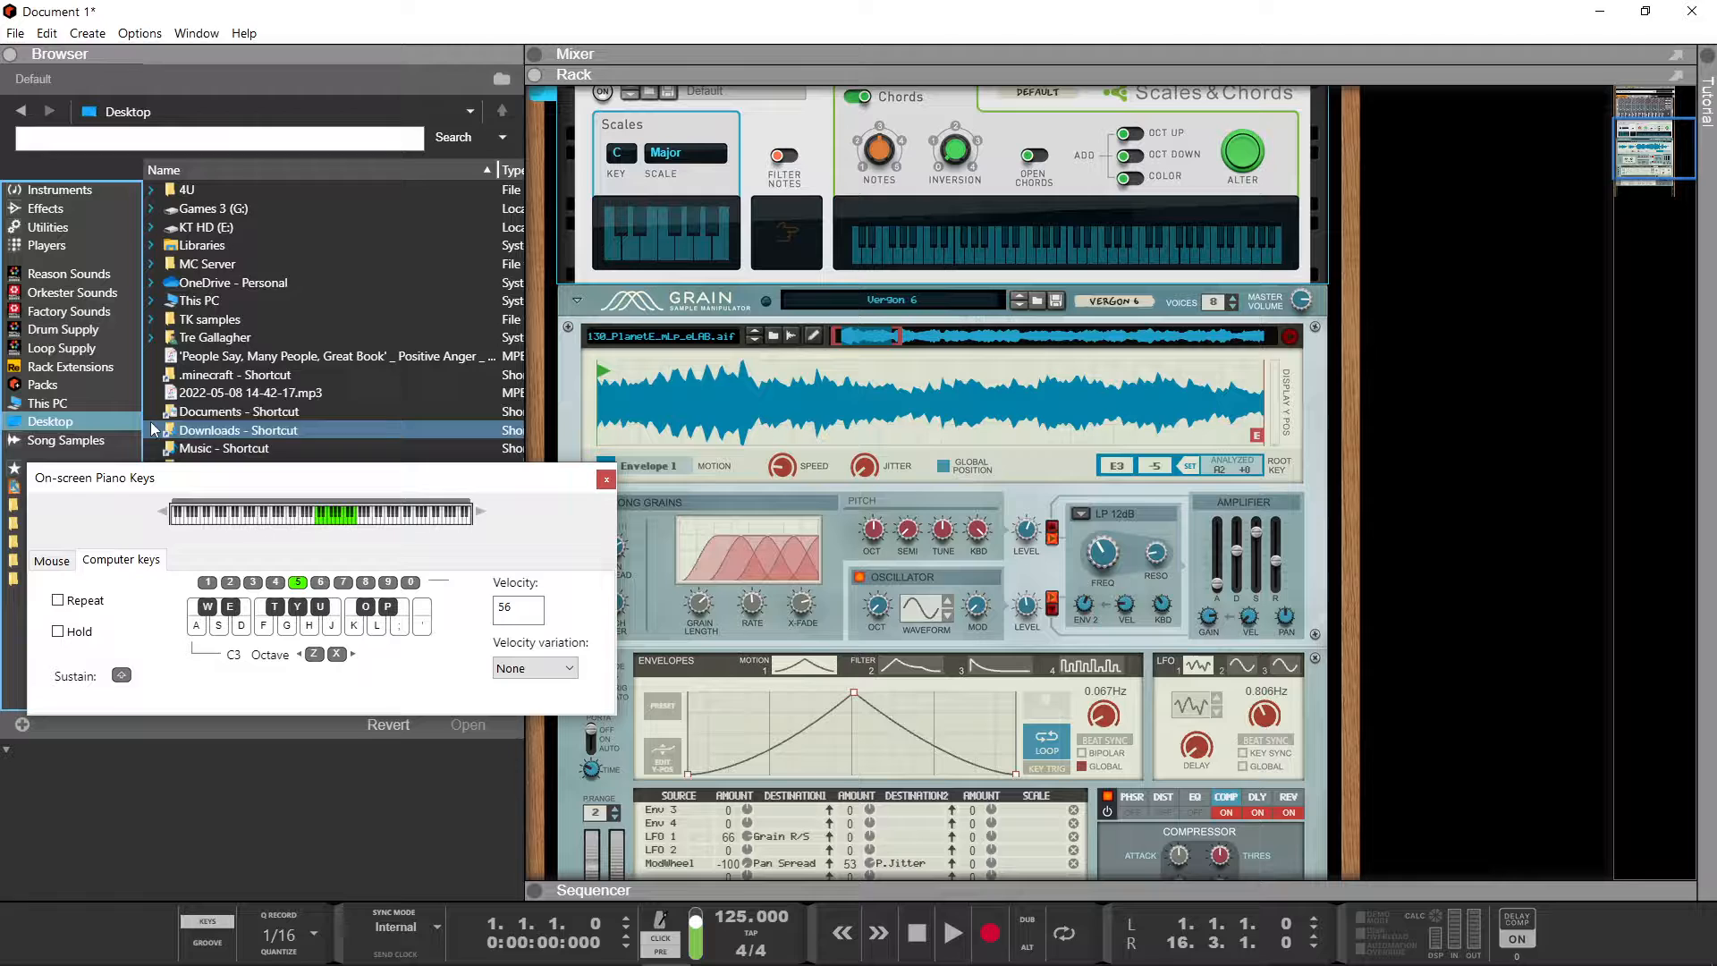
left_click(251, 392)
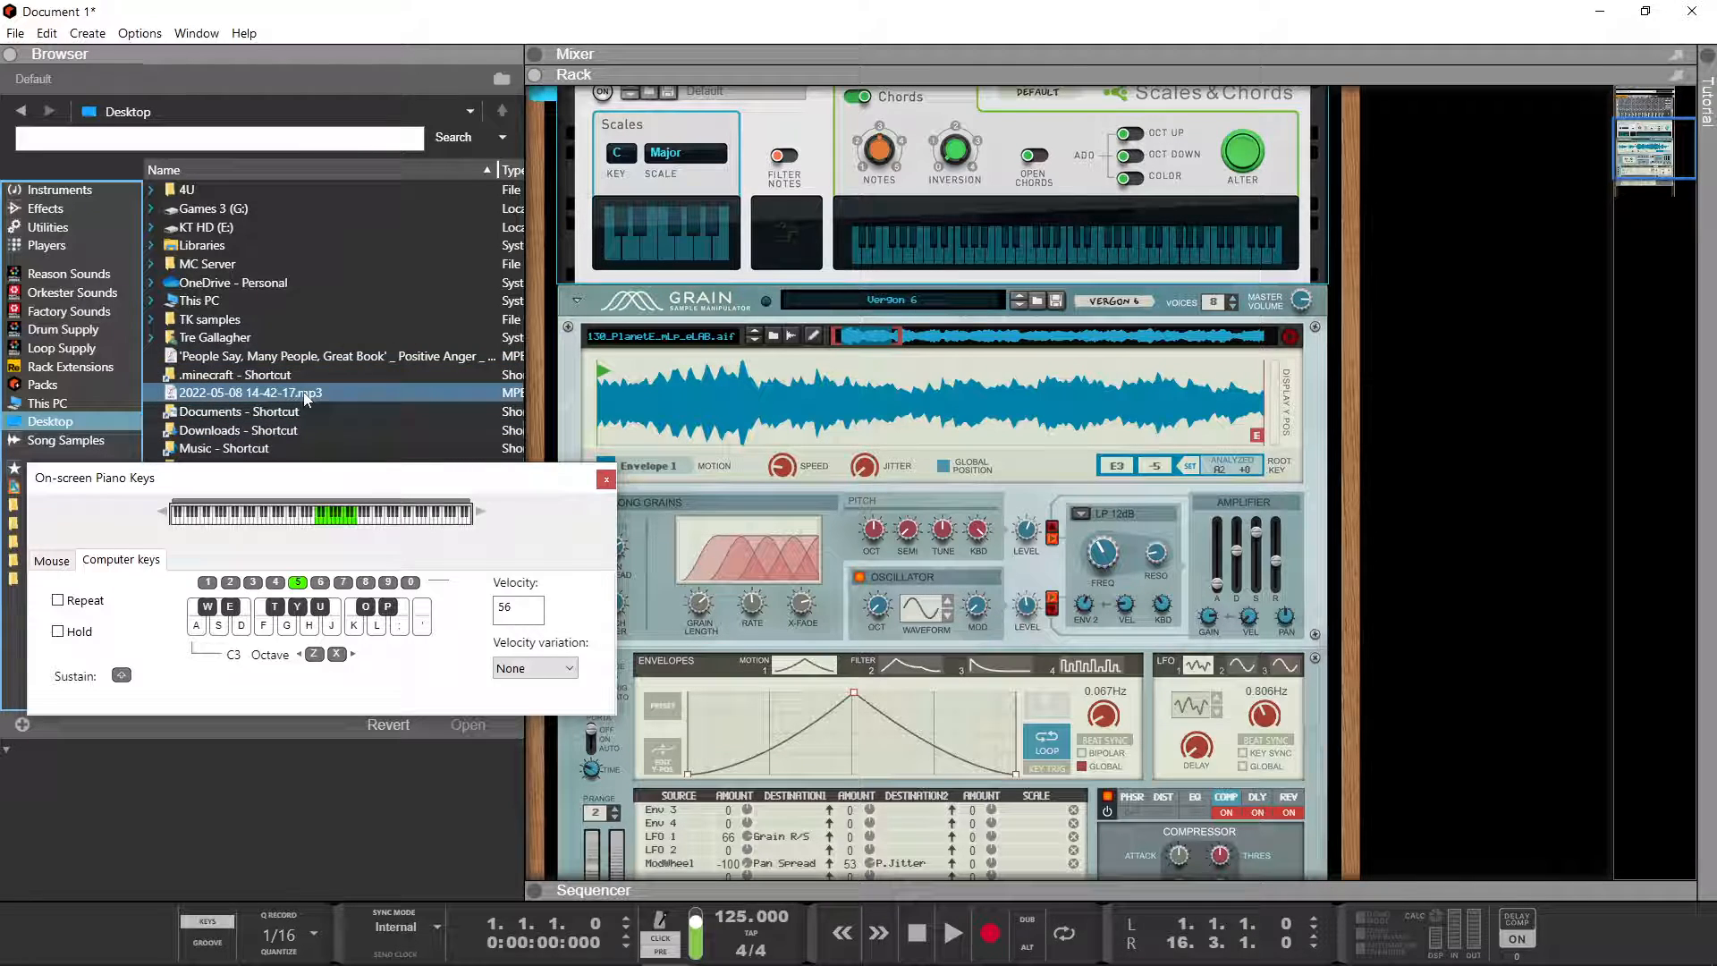
left_click(214, 338)
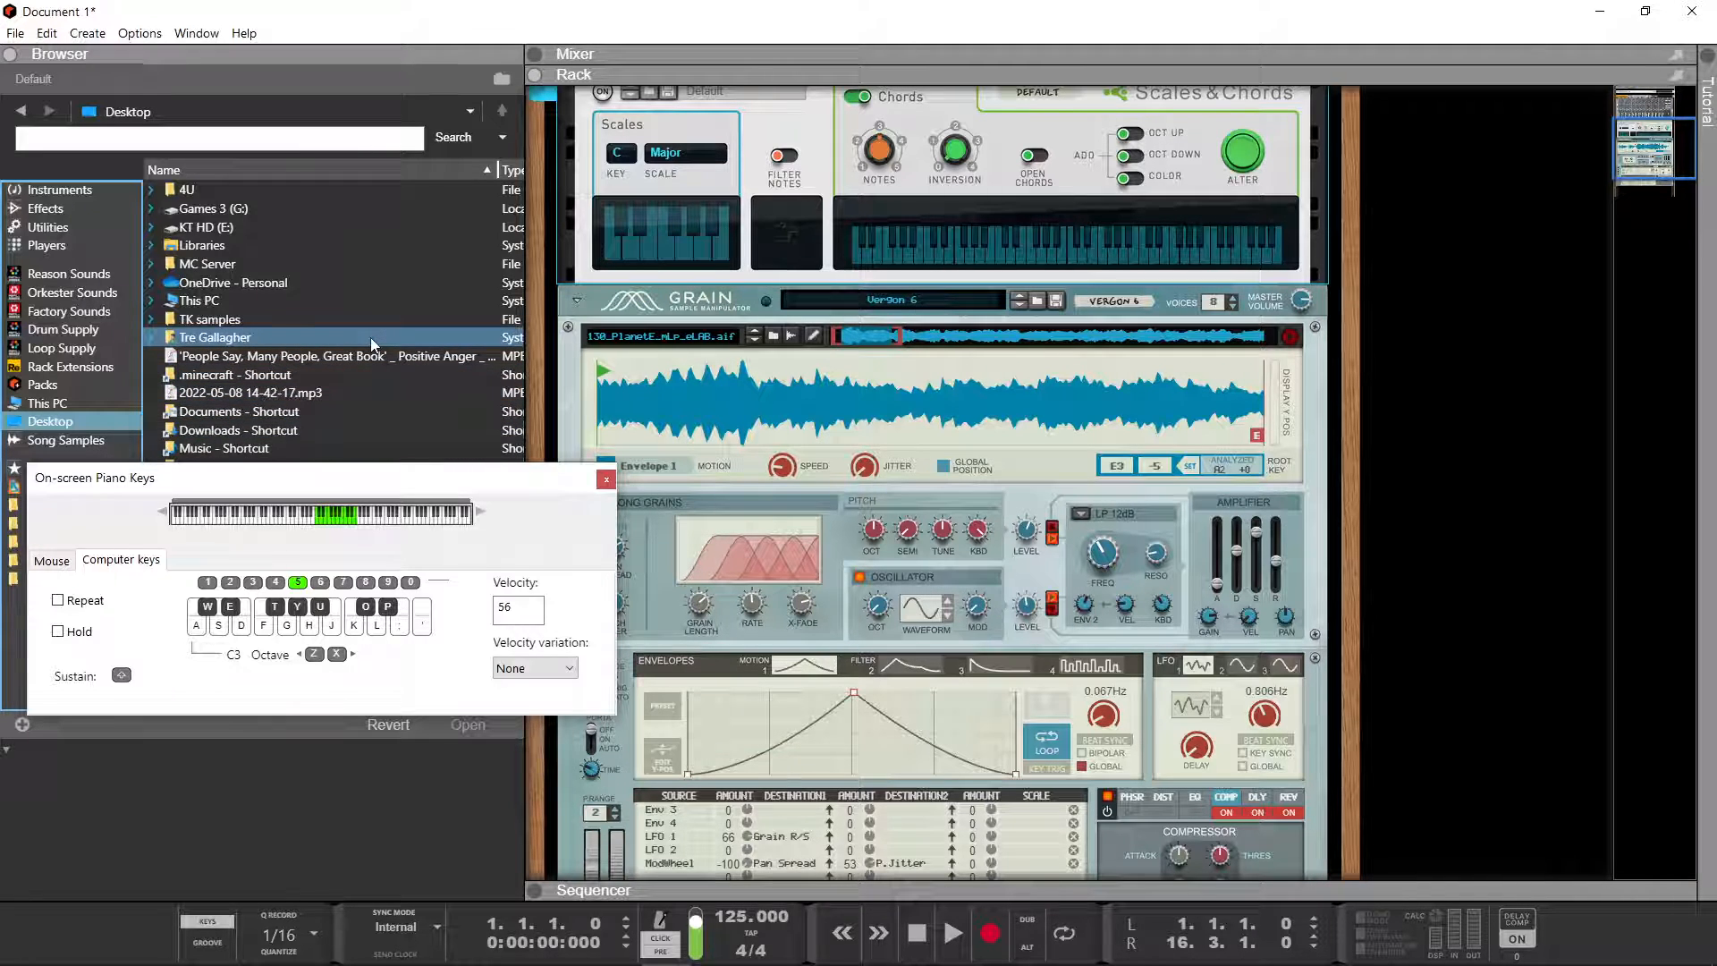
left_click(248, 391)
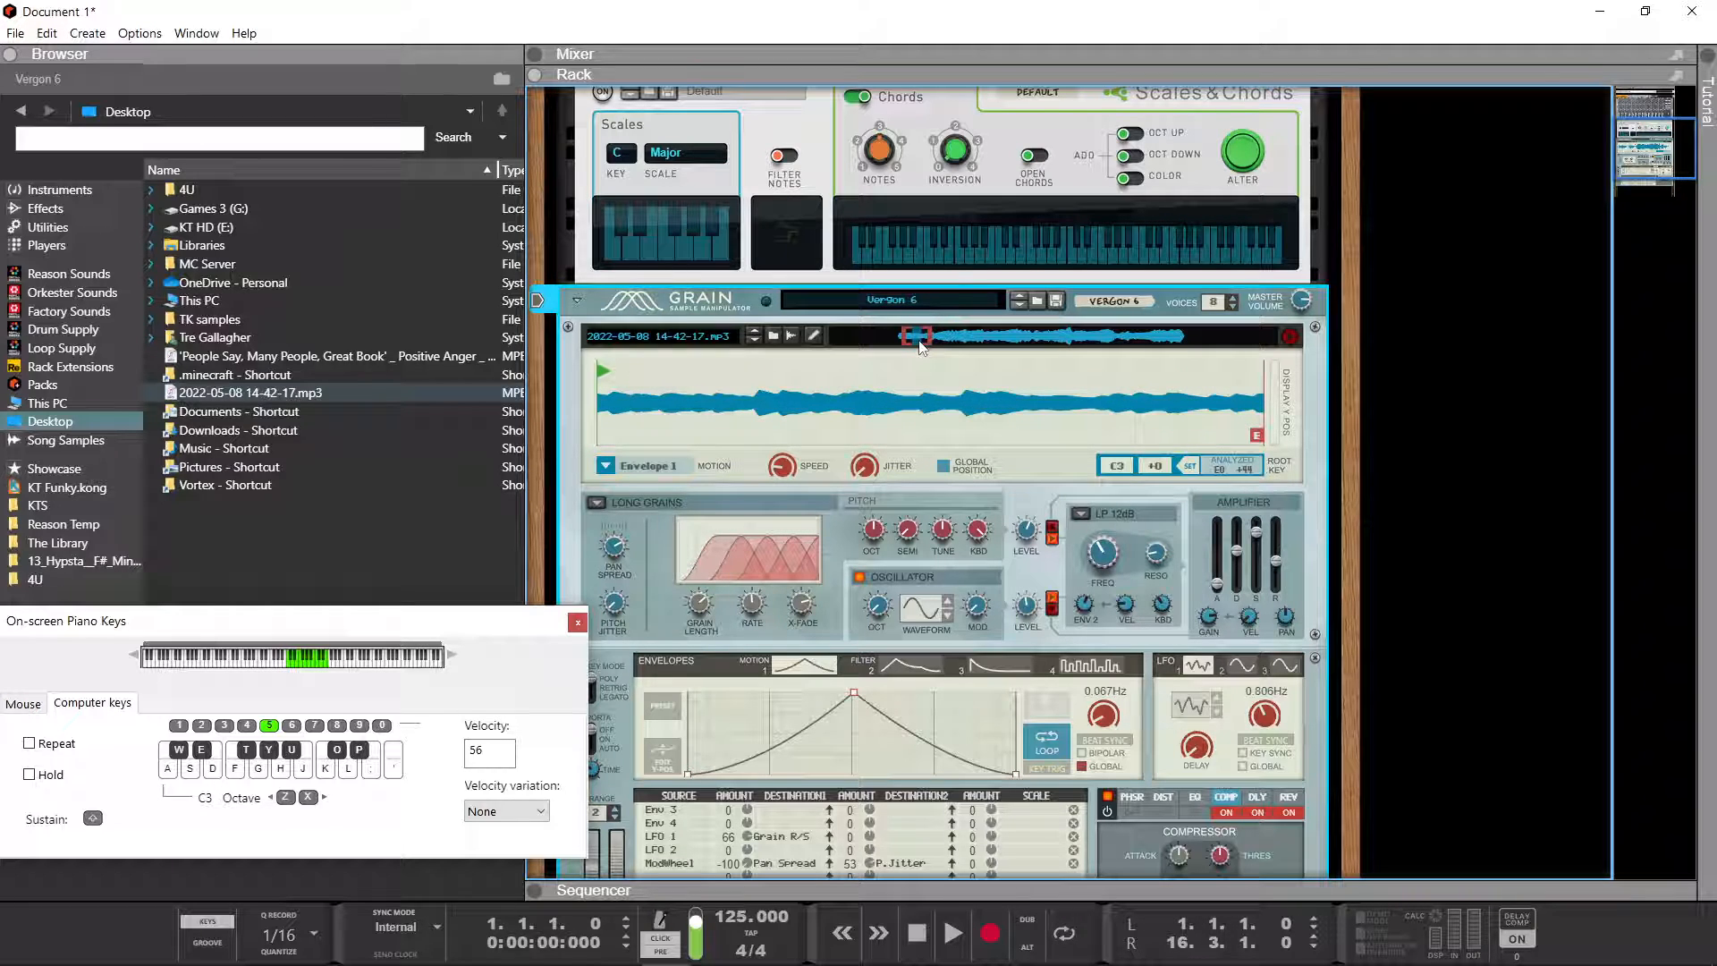
- Step the Grain patches via its context options until Barrier Reef is loaded
right_click(948, 336)
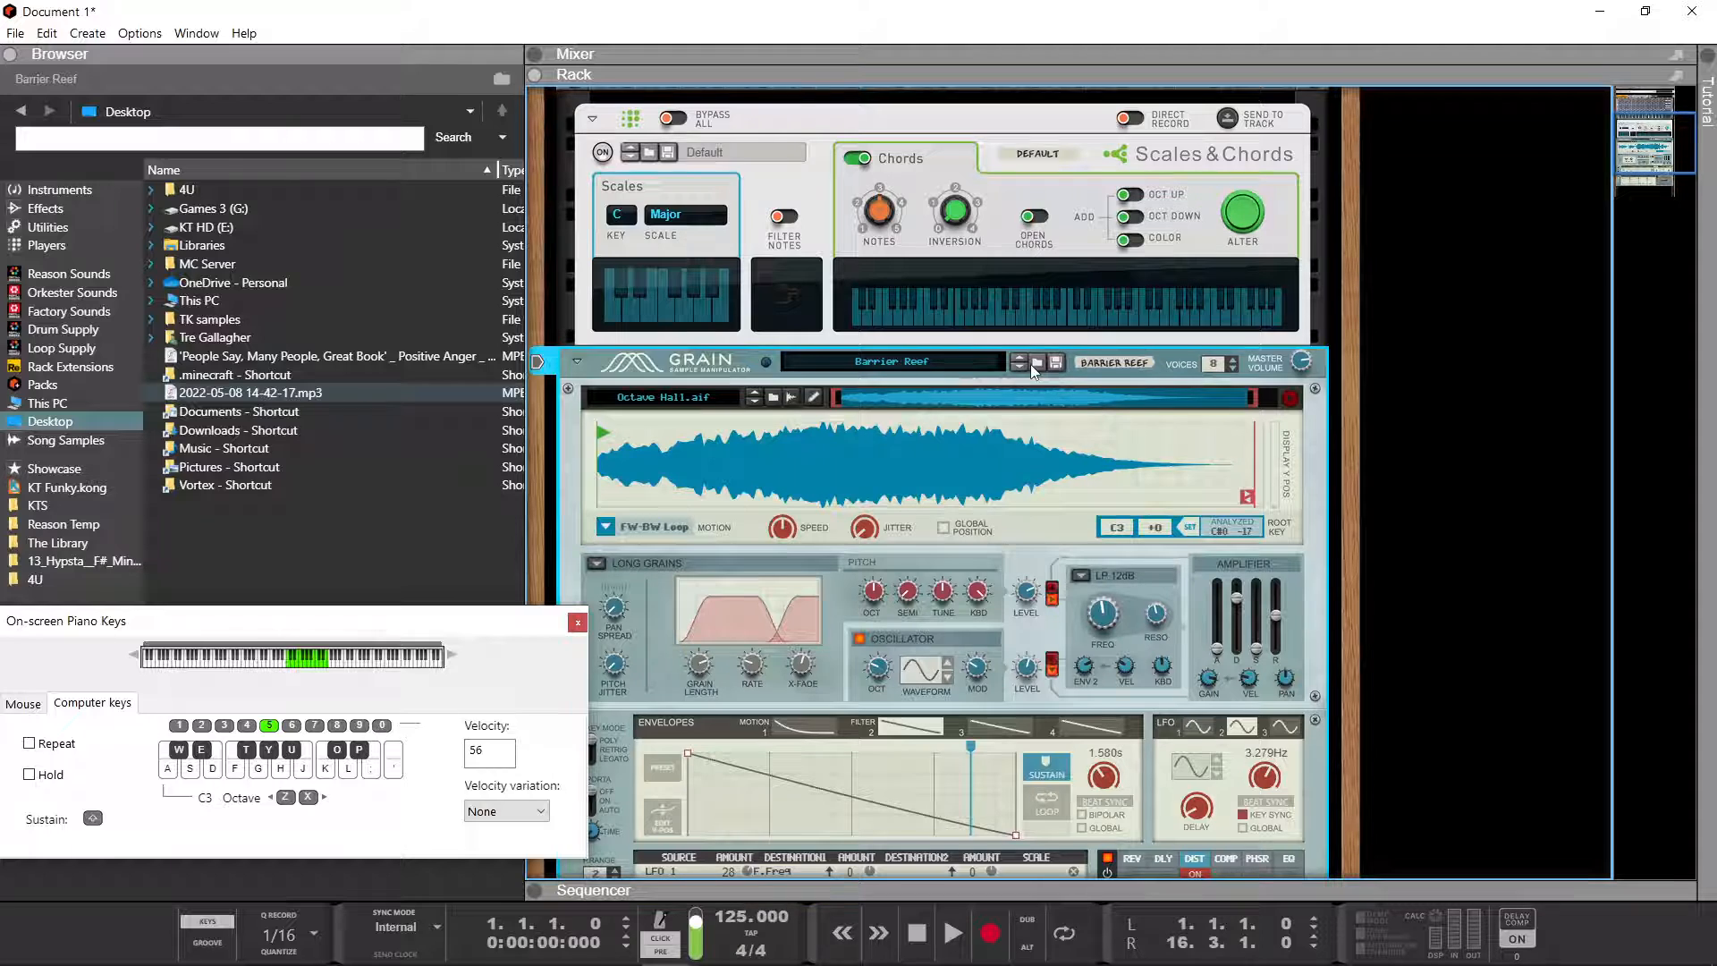
- Advance the Grain patch to Chord Sweep with the recorded mp3 as its sample
left_click(1053, 361)
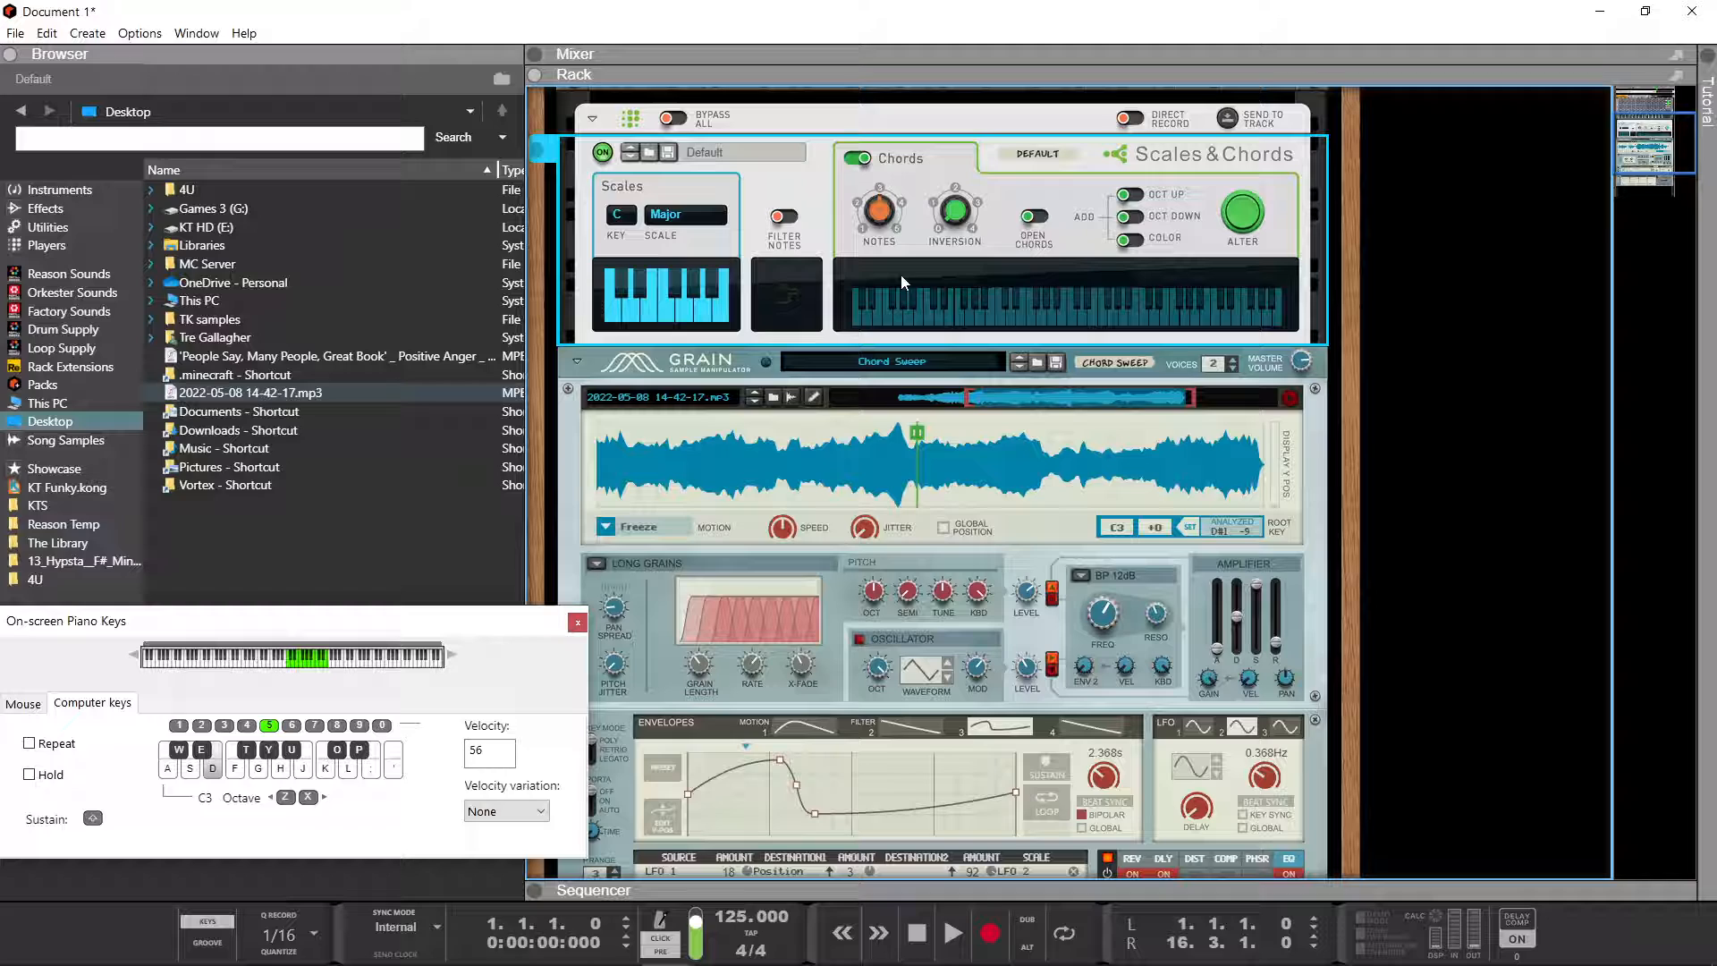
- Move Grain to the Epic Sweep patch and create a Dr. Octo Rex holding the College 130 acoustic drum loop
left_click(266, 797)
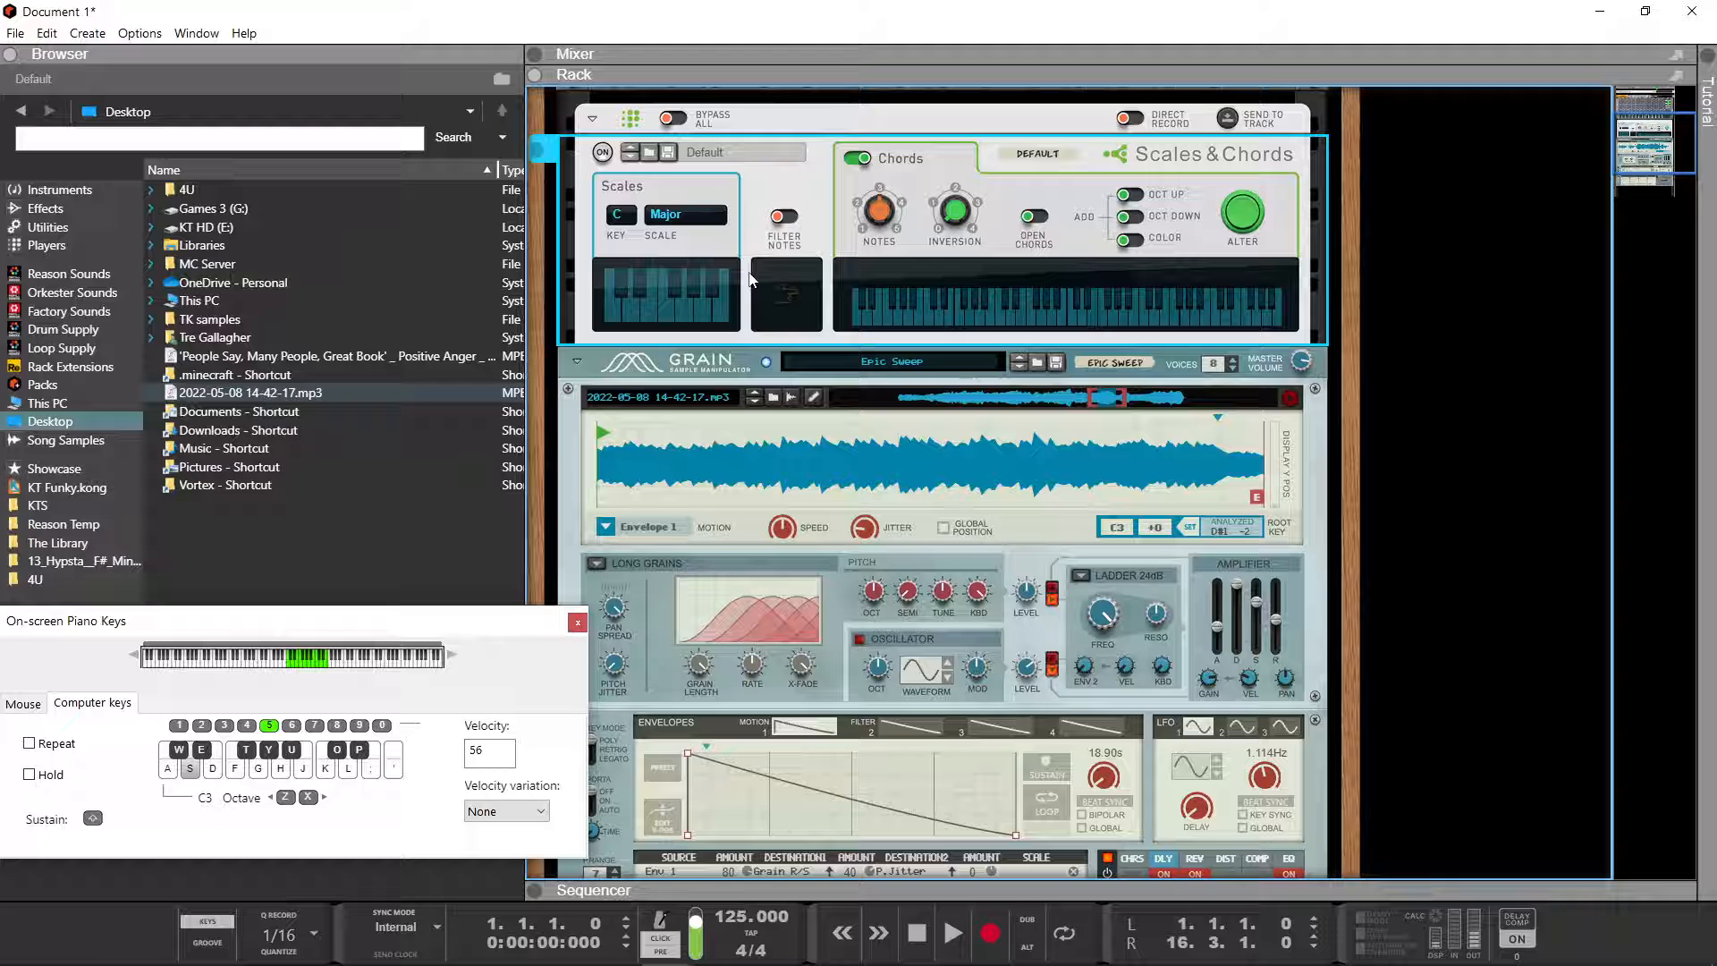
left_click(208, 300)
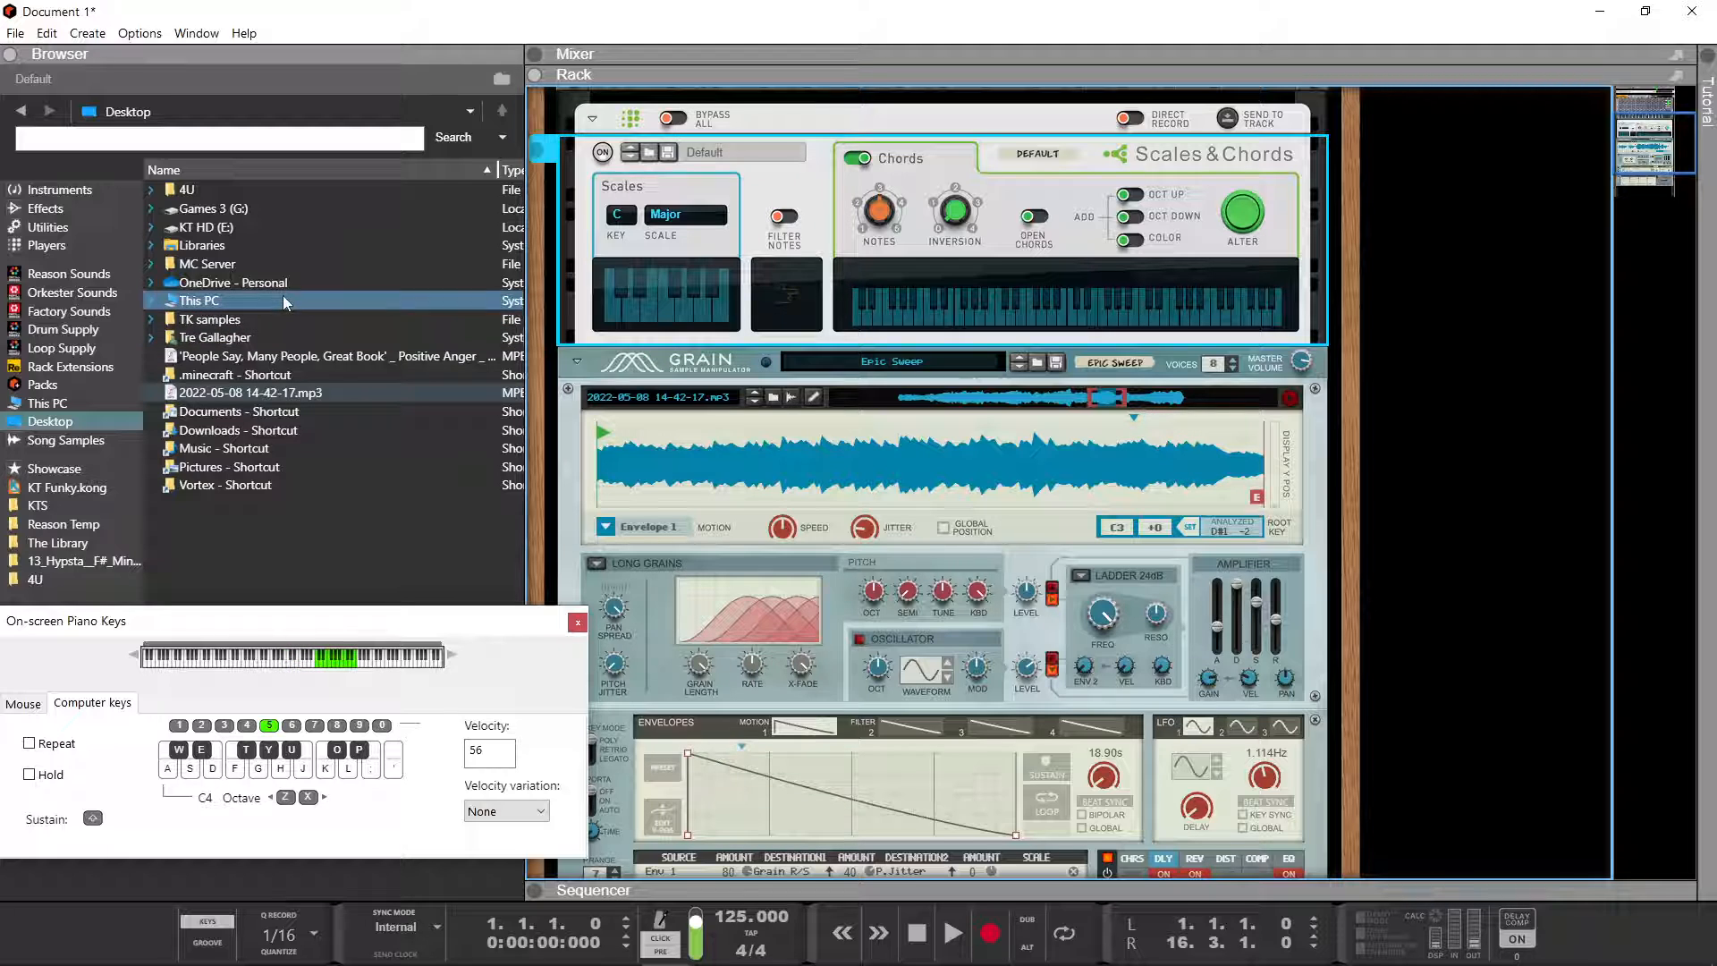
left_click(59, 190)
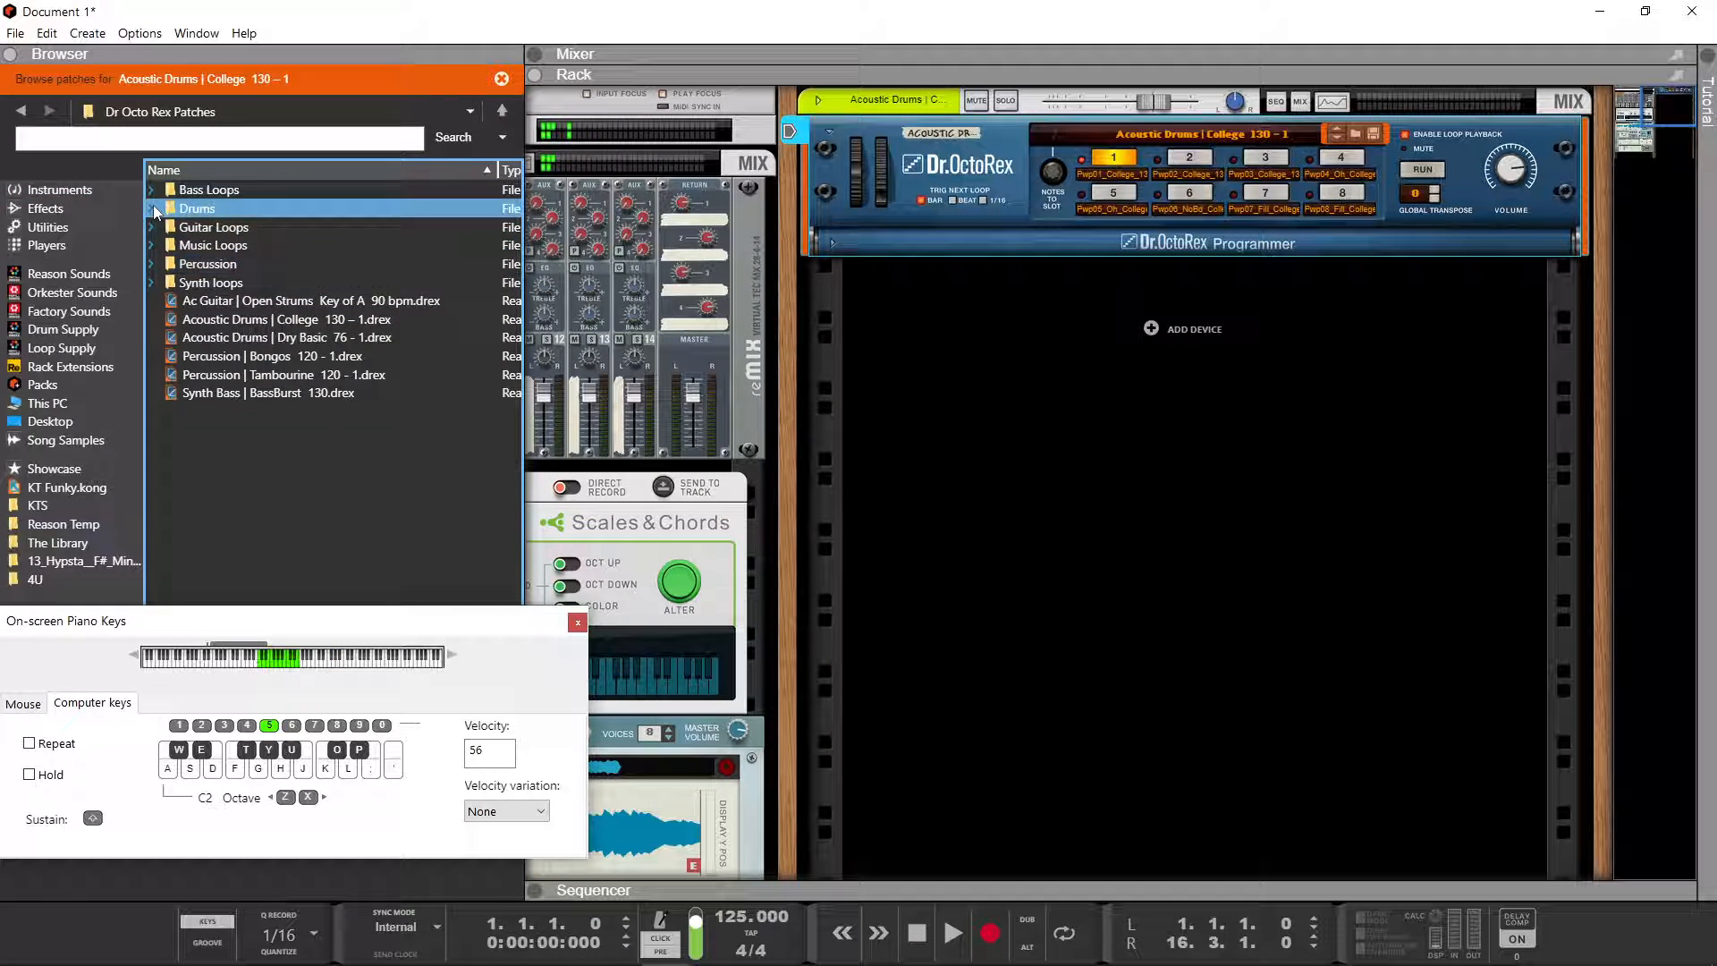
- Expand the Drums folder, set the tempo to 80 BPM and show the sequencer with Epic Sweep and drum tracks
left_click(150, 207)
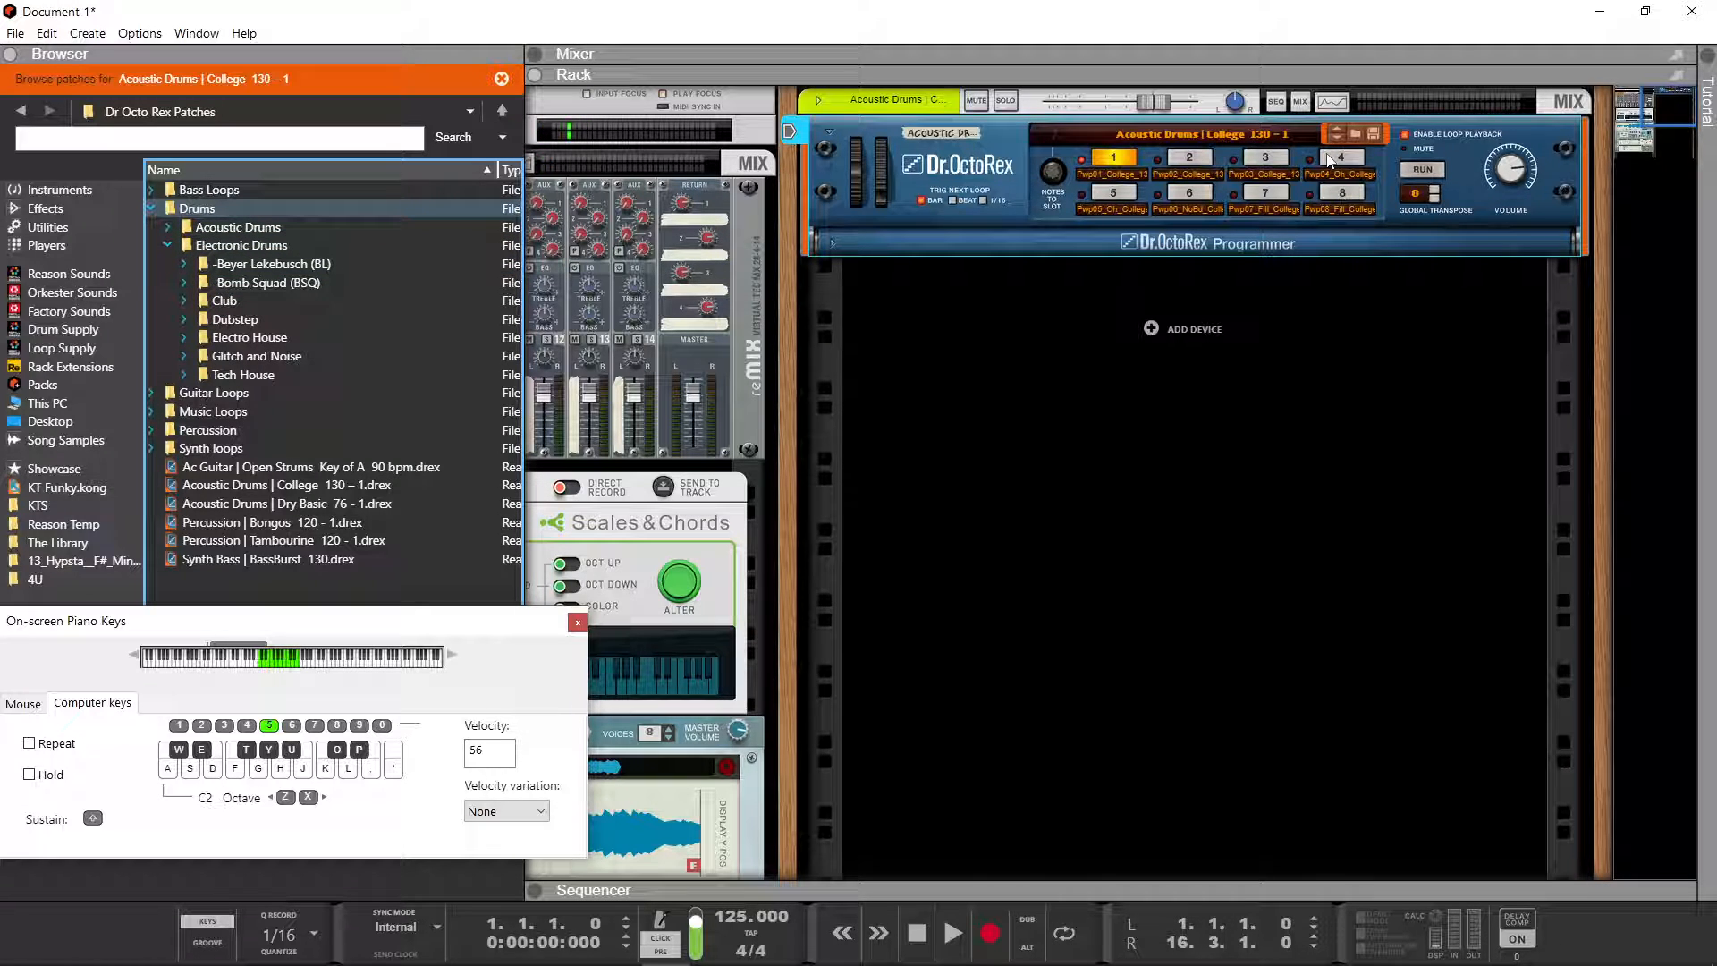
left_click(1420, 170)
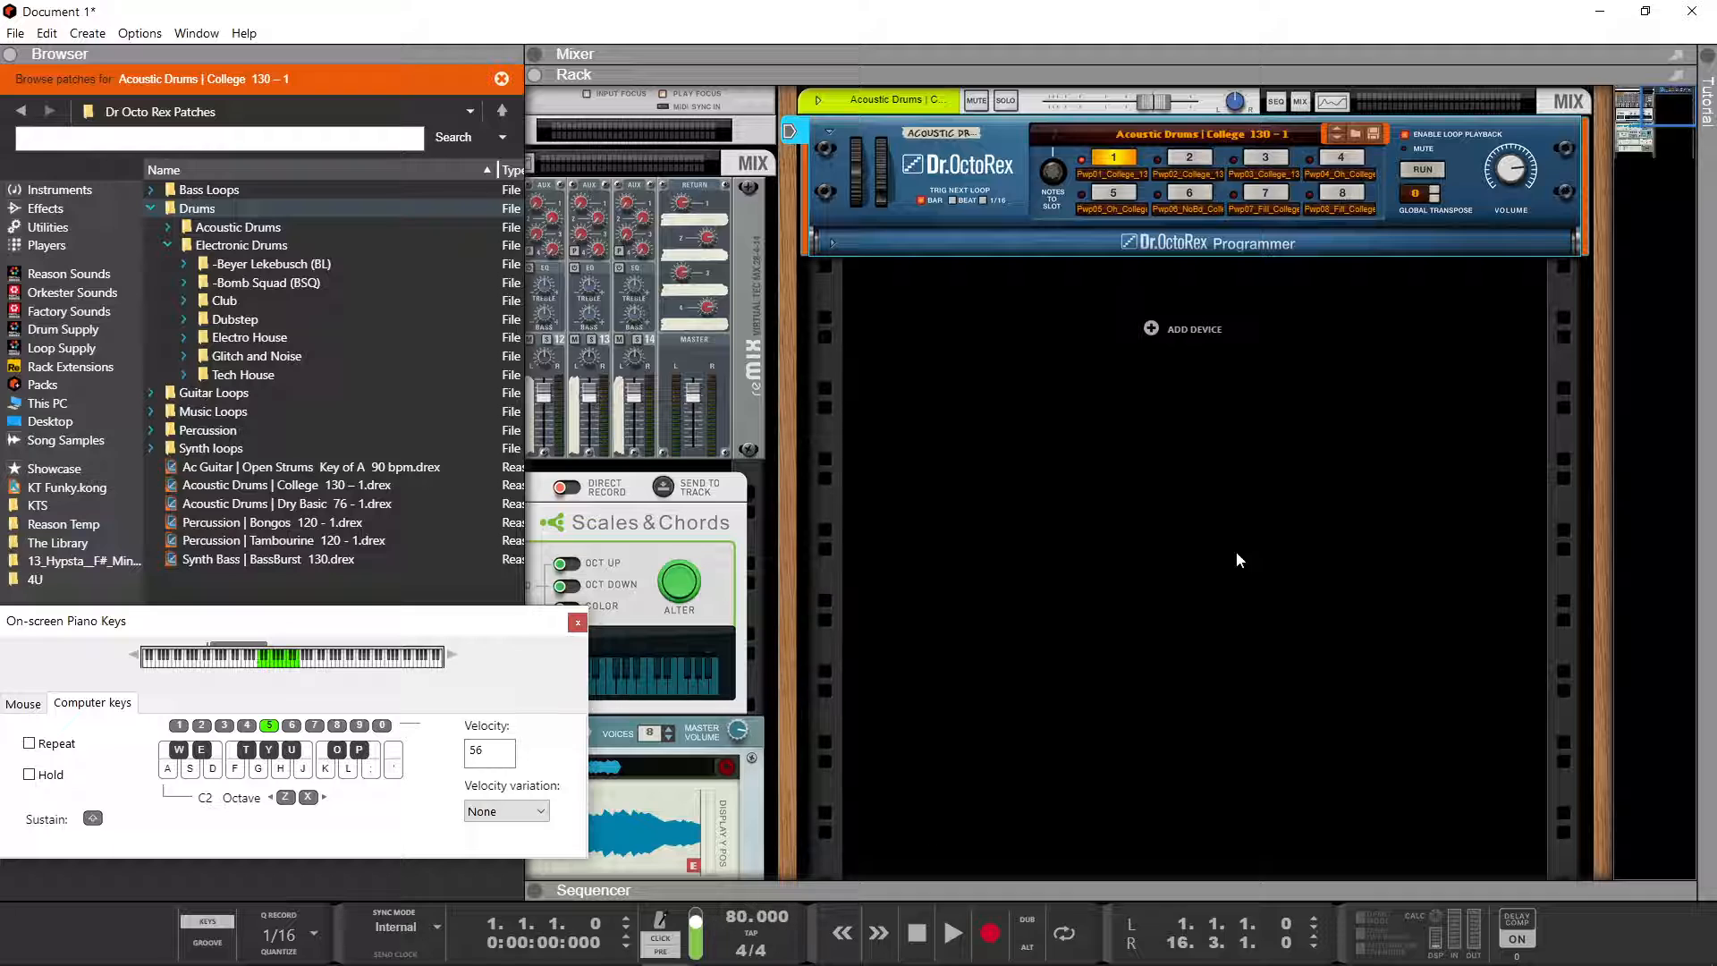
left_click(1421, 169)
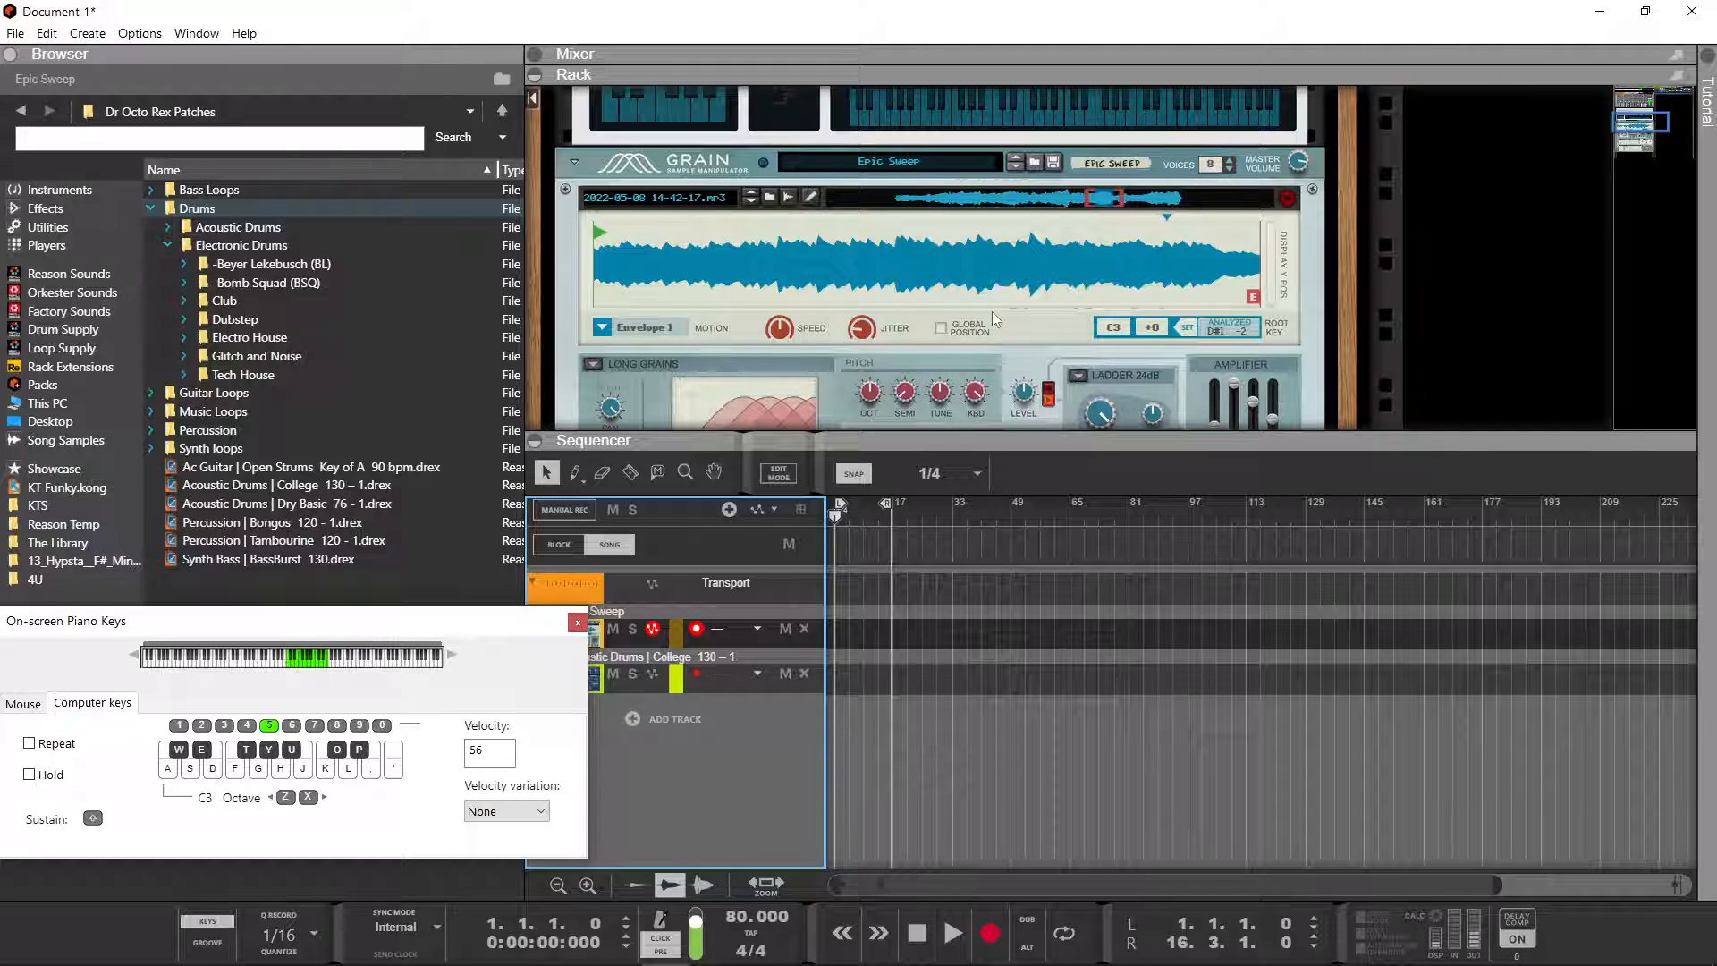
mouse_move(969, 349)
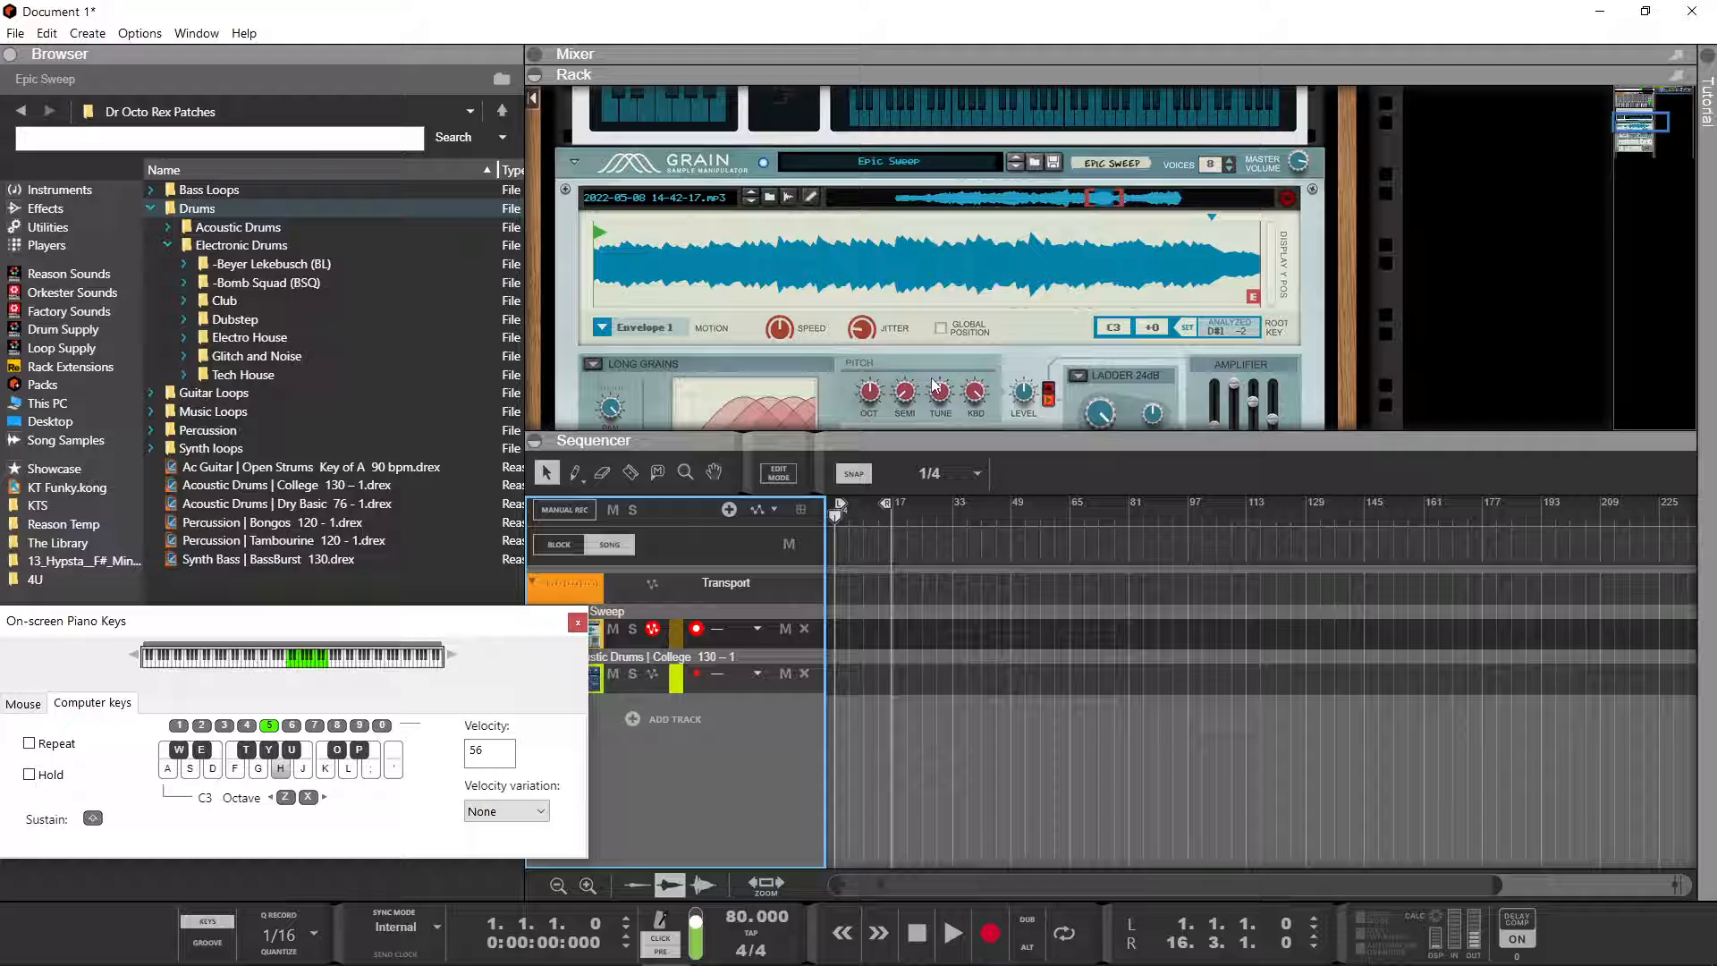
left_click(950, 933)
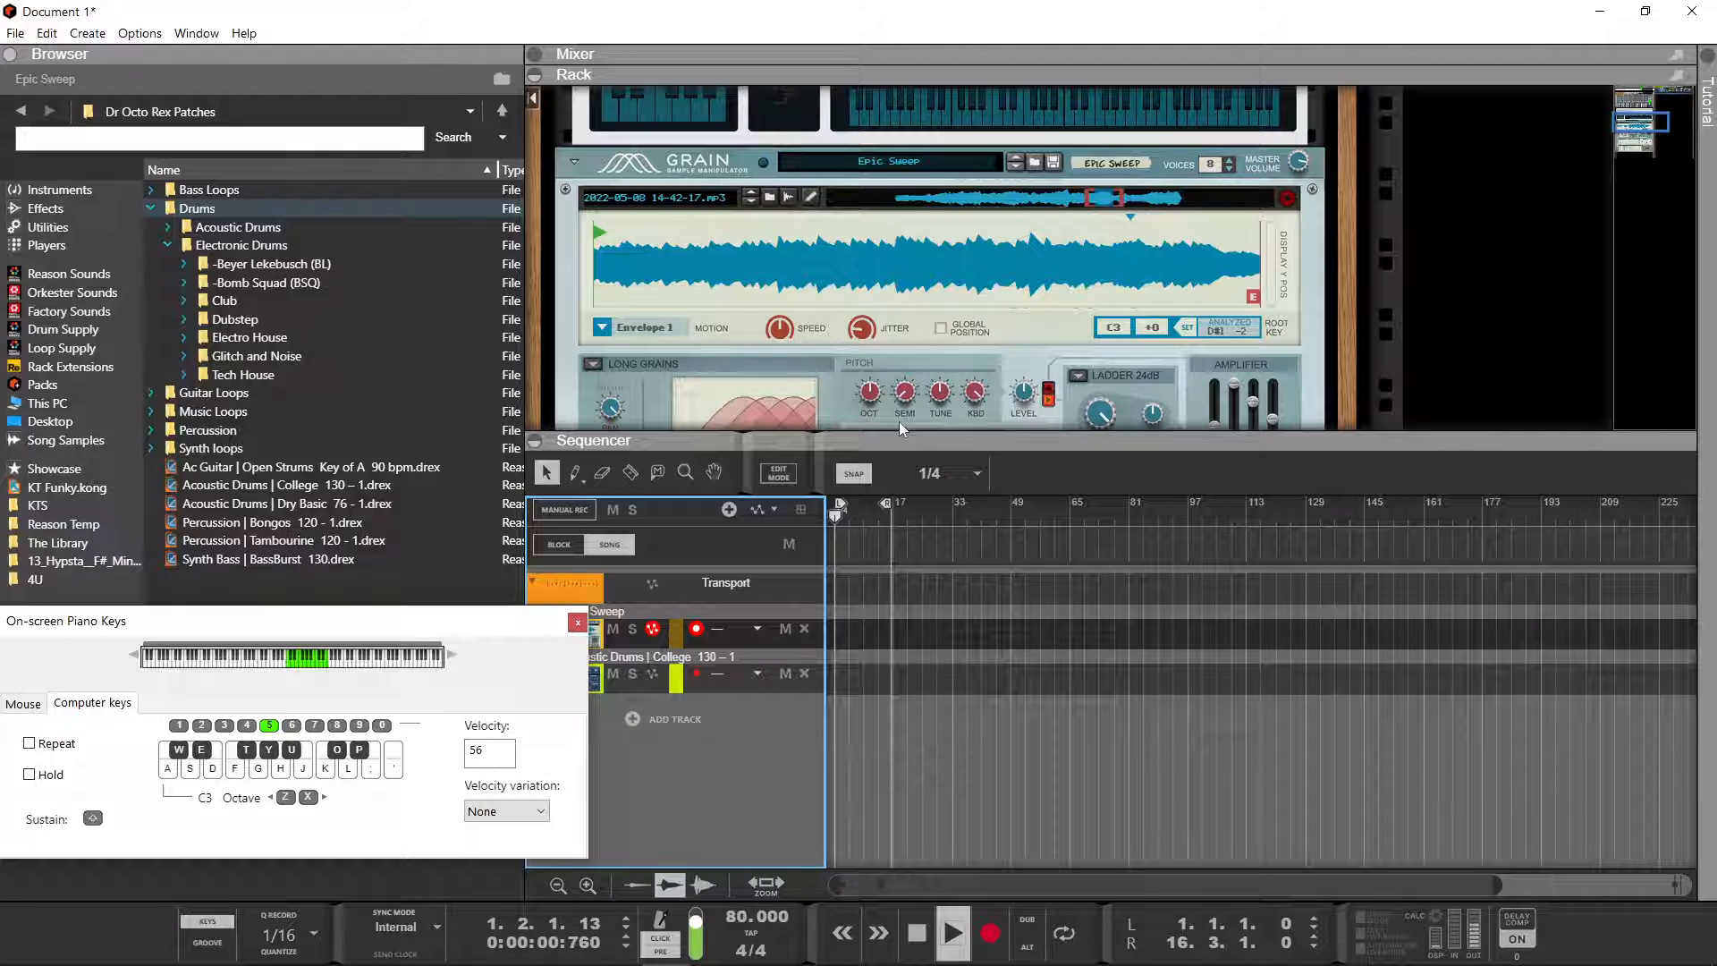
left_click(916, 931)
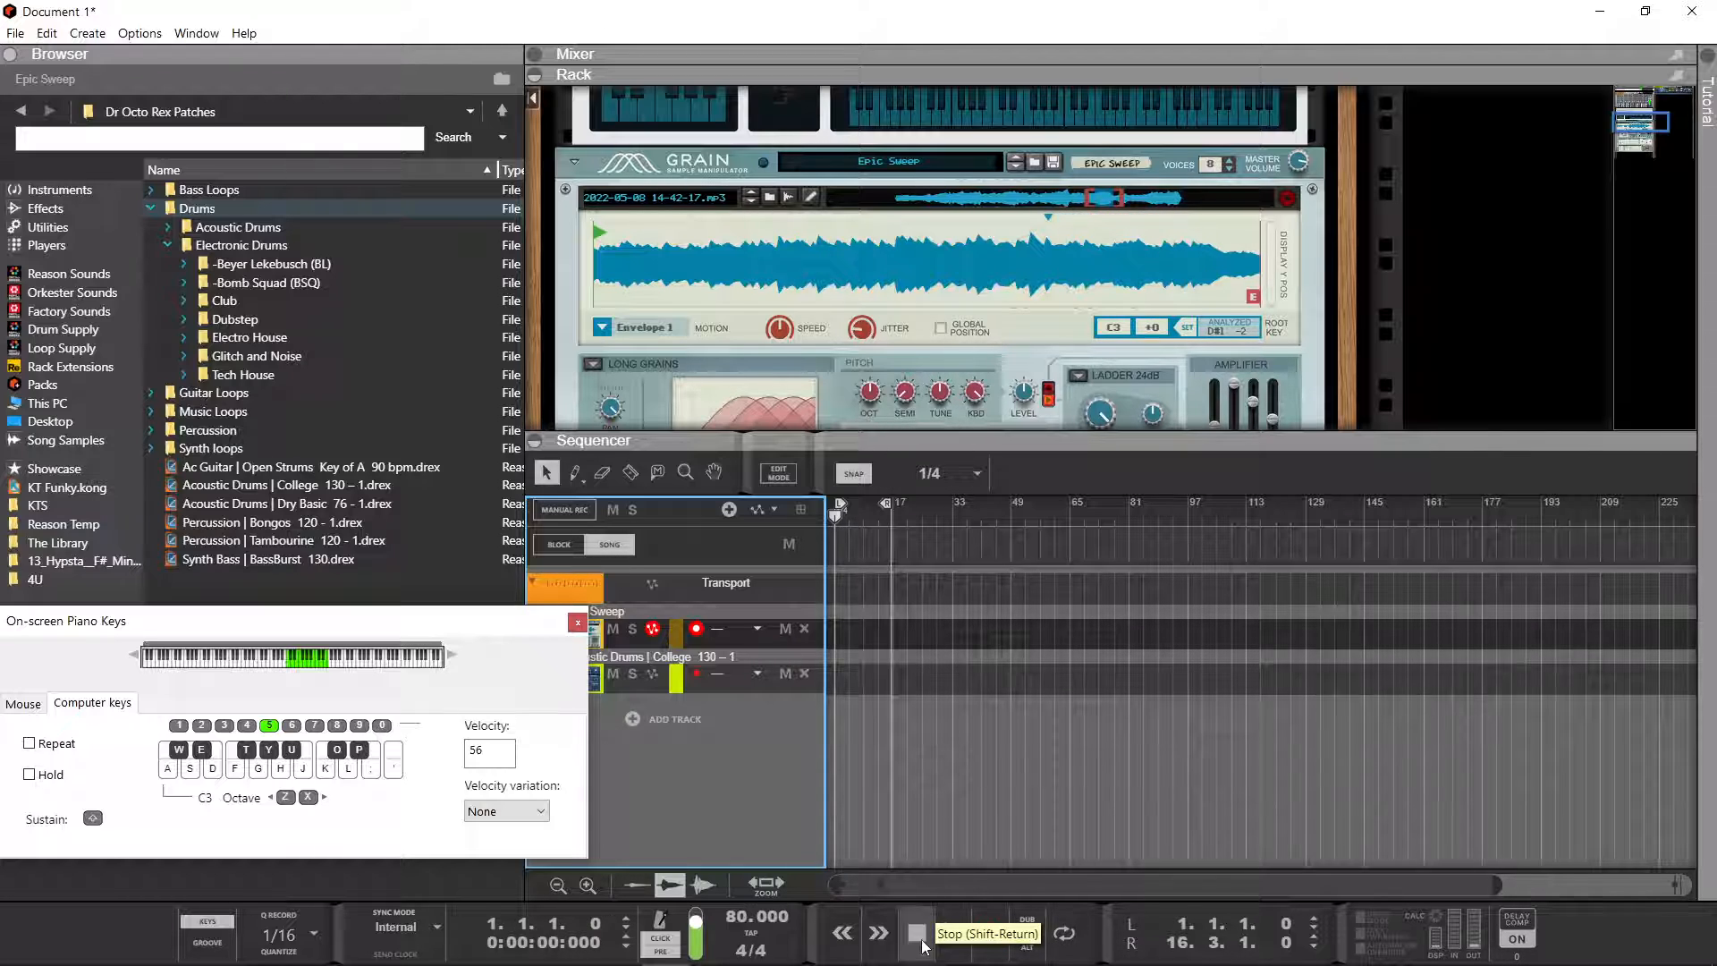
left_click(918, 934)
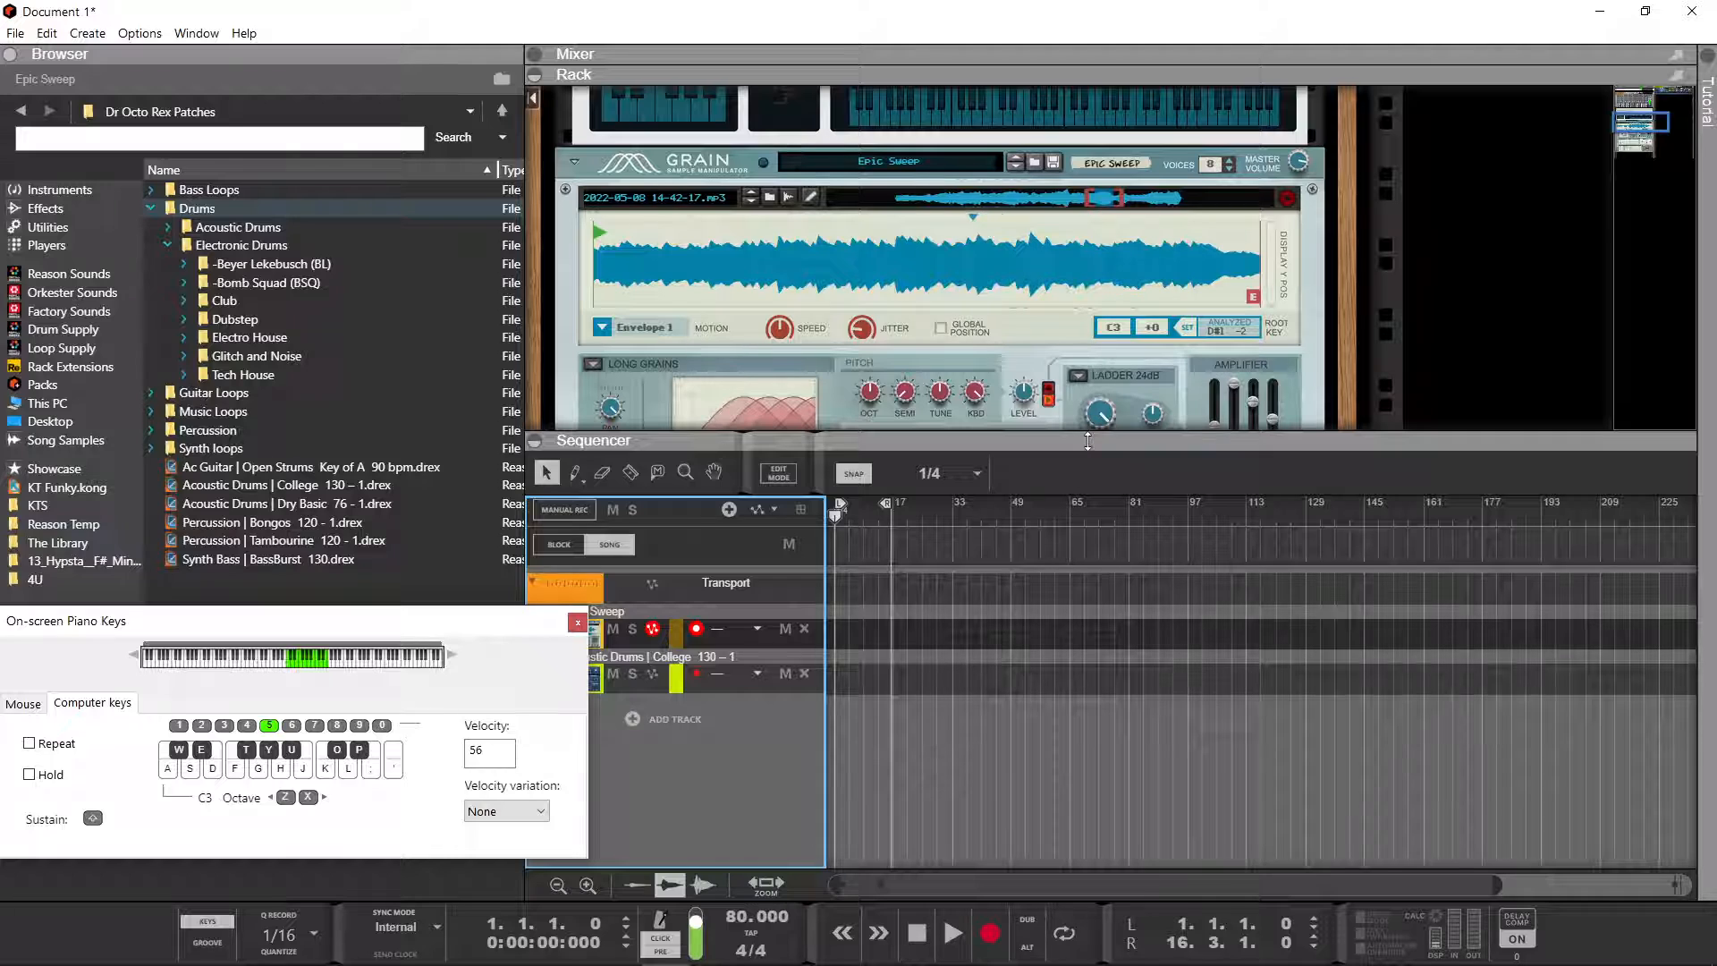